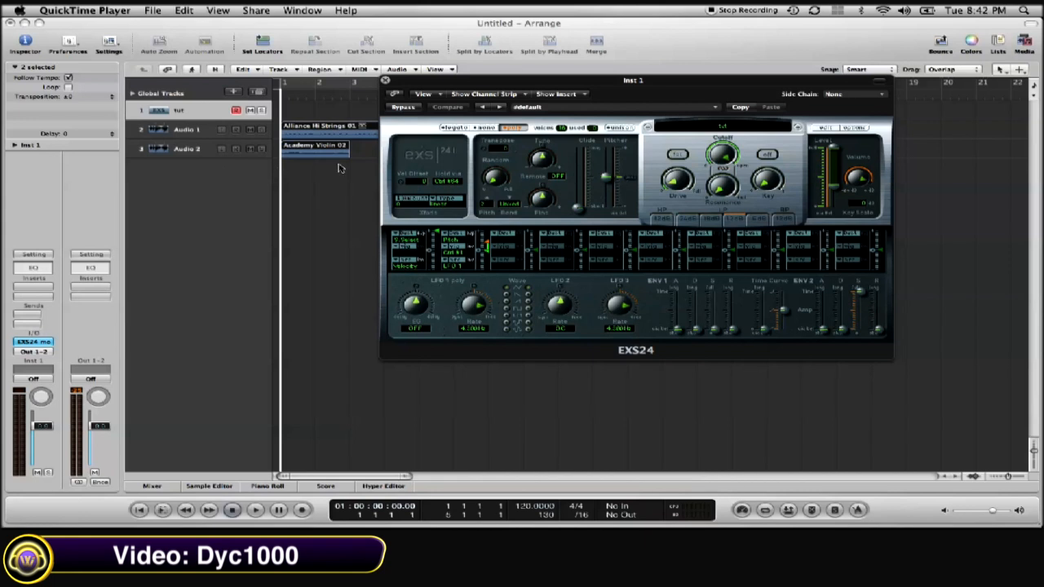
pyautogui.moveTo(781, 112)
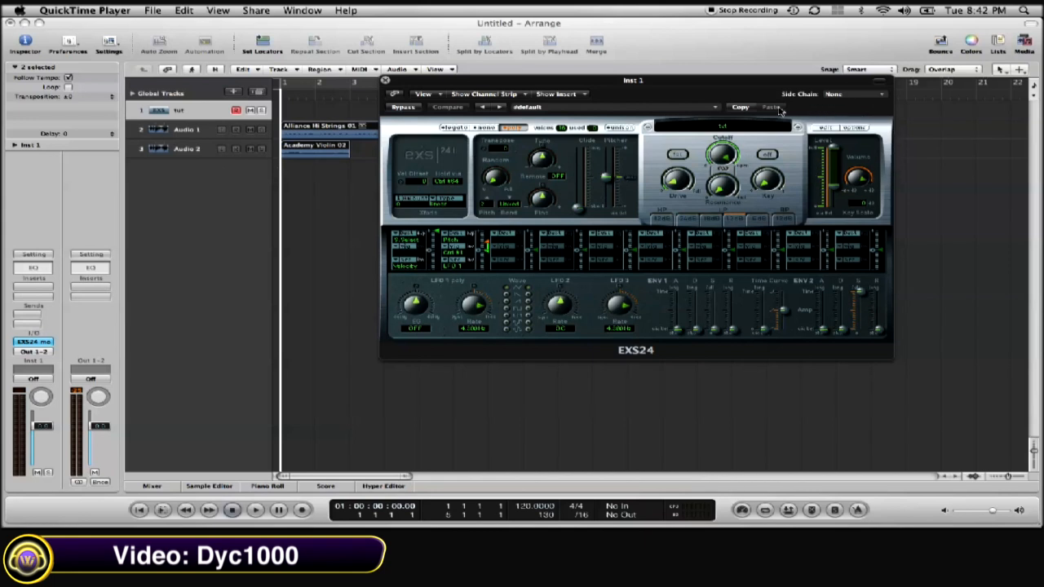
pyautogui.moveTo(863, 136)
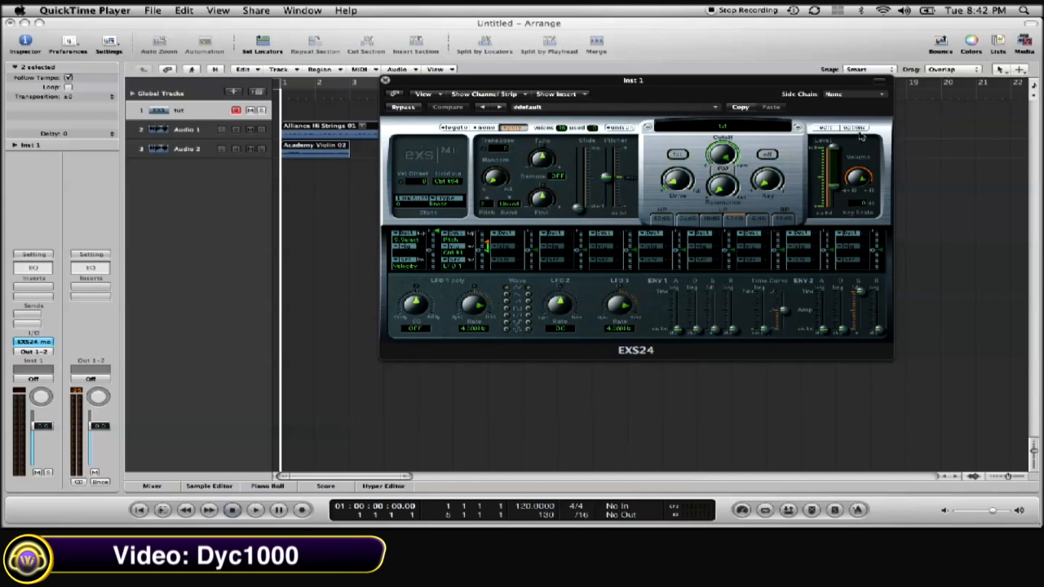
# Step: Confirm deleting the EXS24 instrument 'tuLeks' with Delete and Choose Next
pyautogui.click(852, 128)
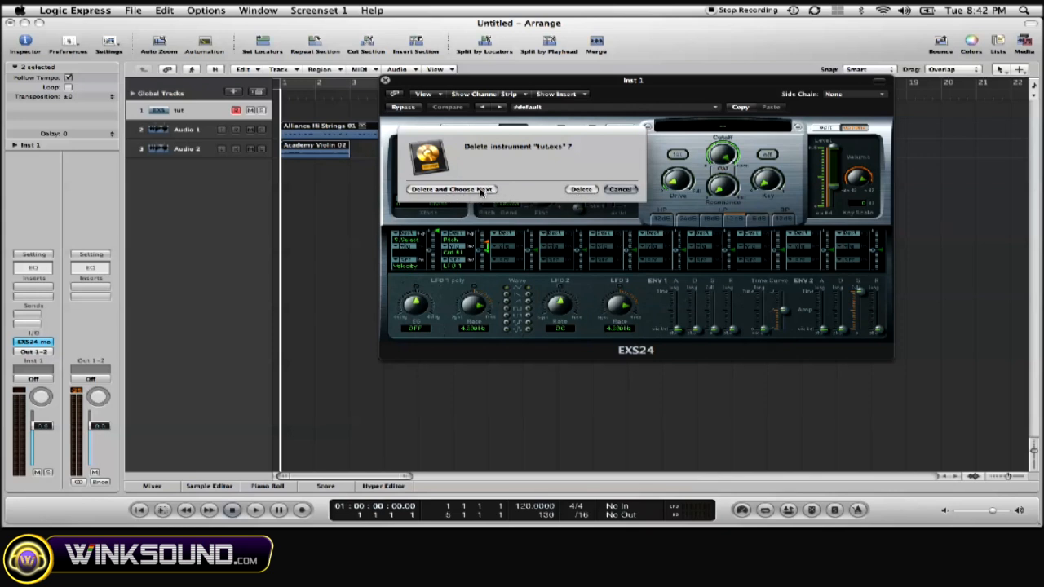
pyautogui.moveTo(463, 186)
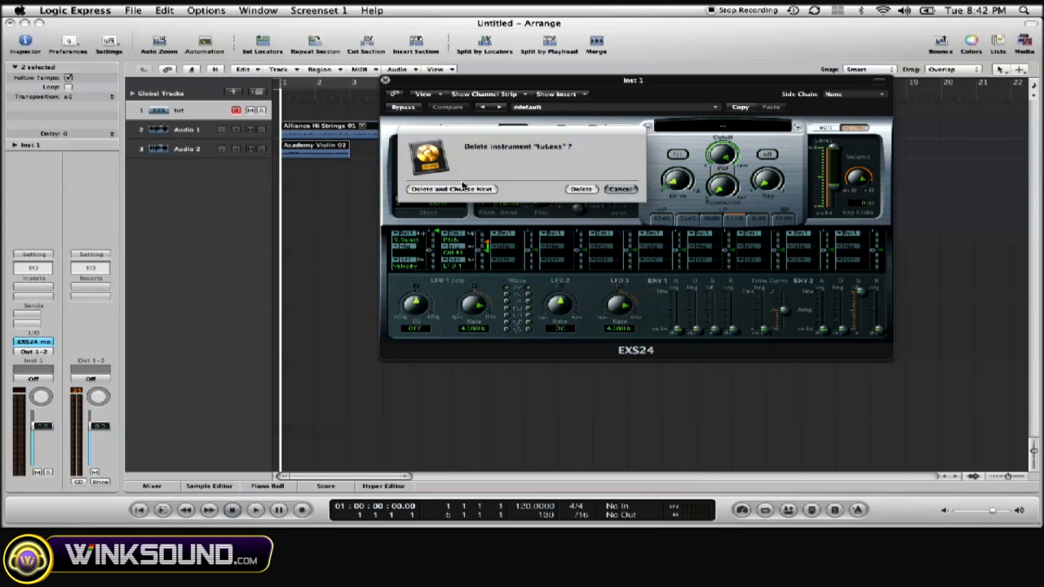
pyautogui.moveTo(574, 191)
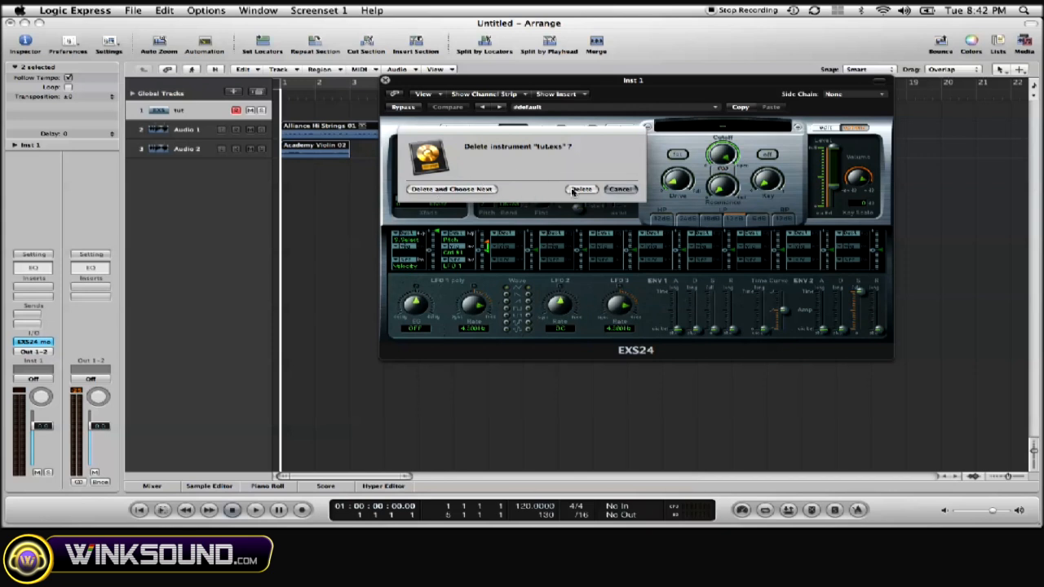